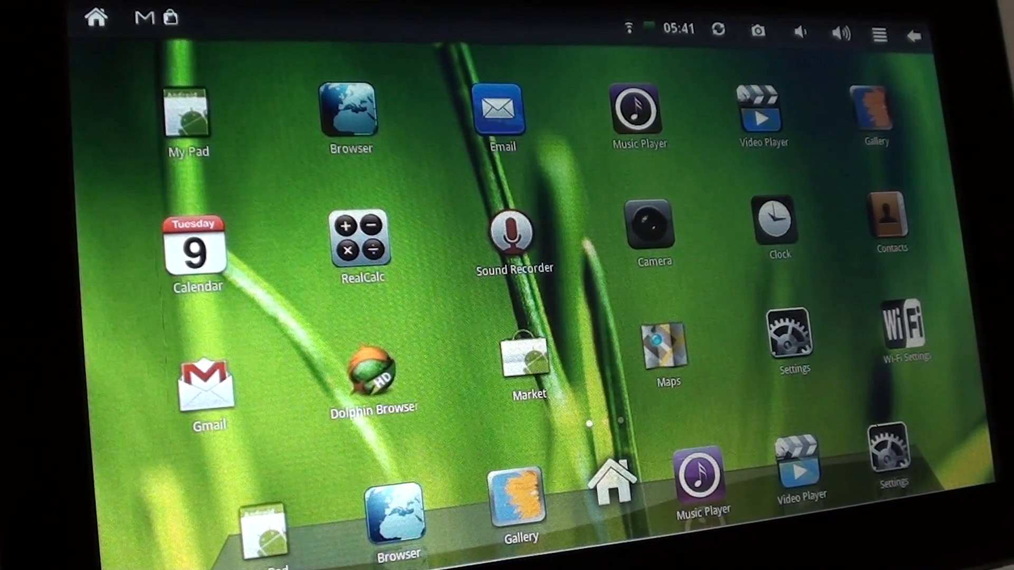
Go from the home screen into Settings and on to the Applications settings page
click(792, 340)
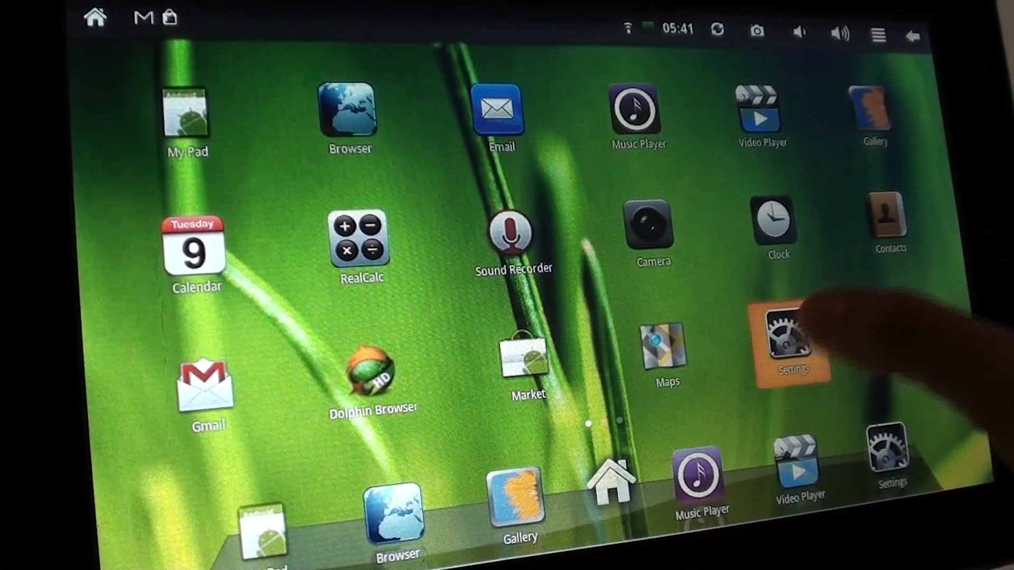
click(791, 346)
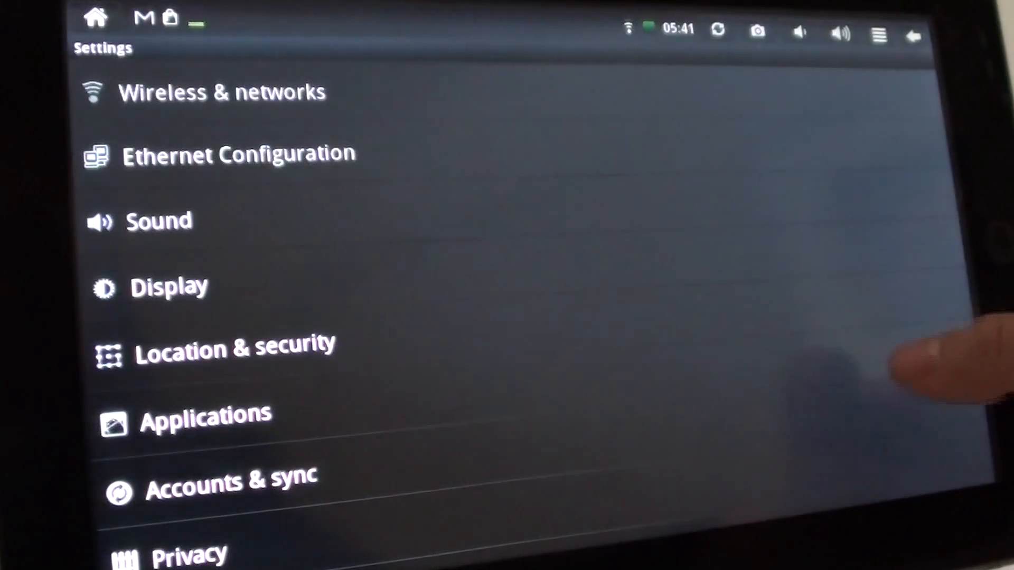
click(205, 414)
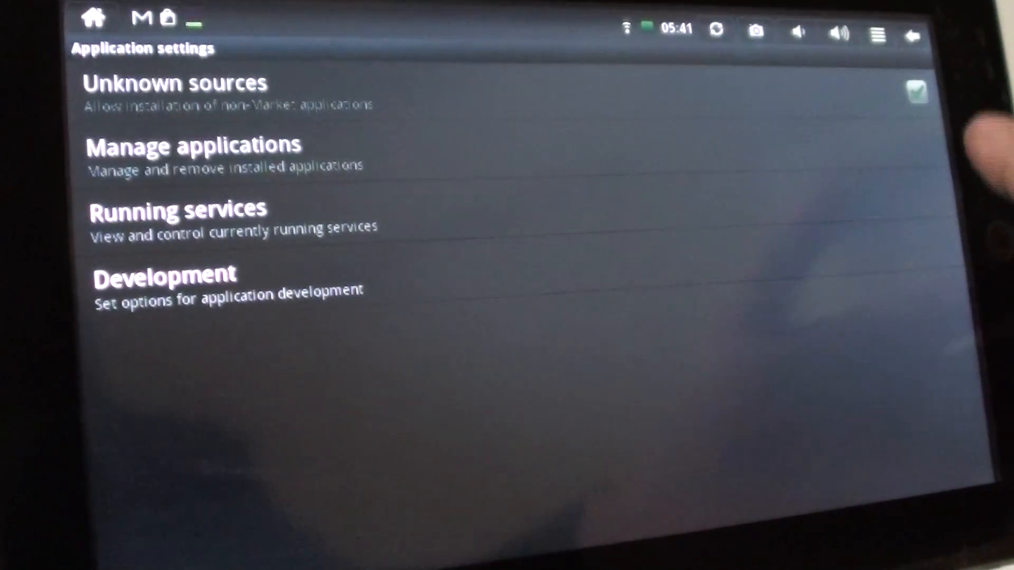
Open Manage applications and scroll the Downloaded list down to File Manager
click(191, 145)
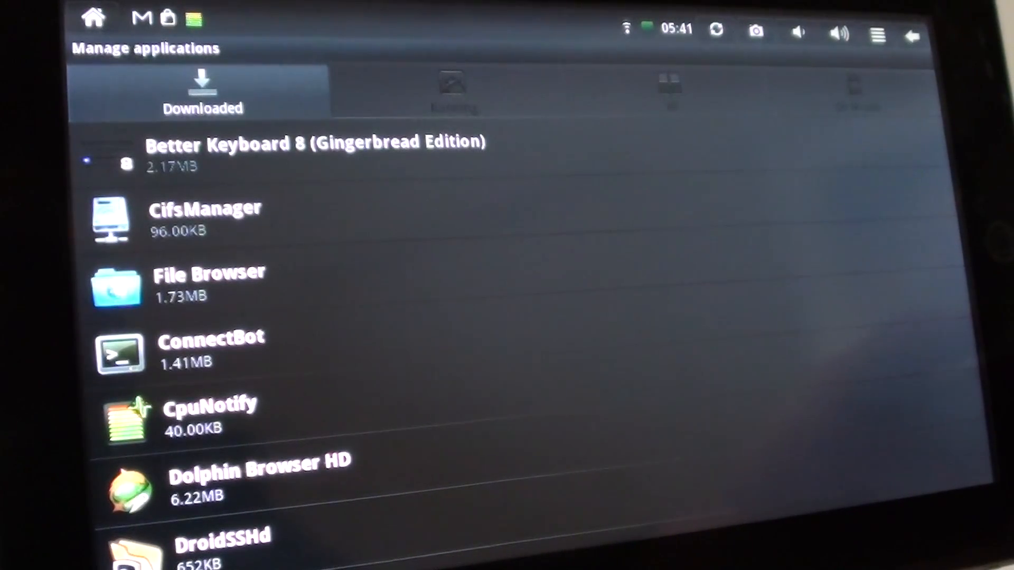
scroll(down, 3)
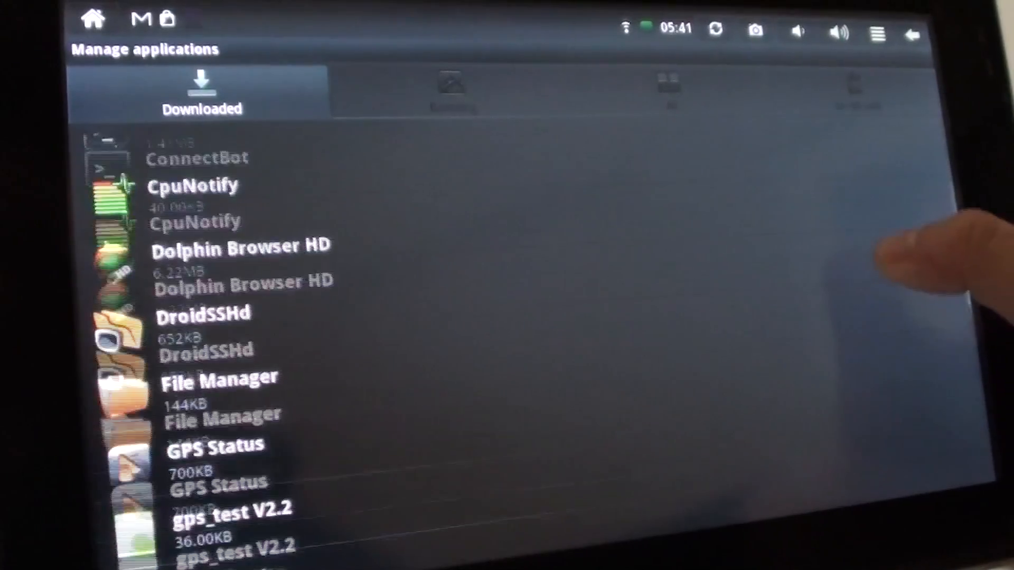
scroll(down, 3)
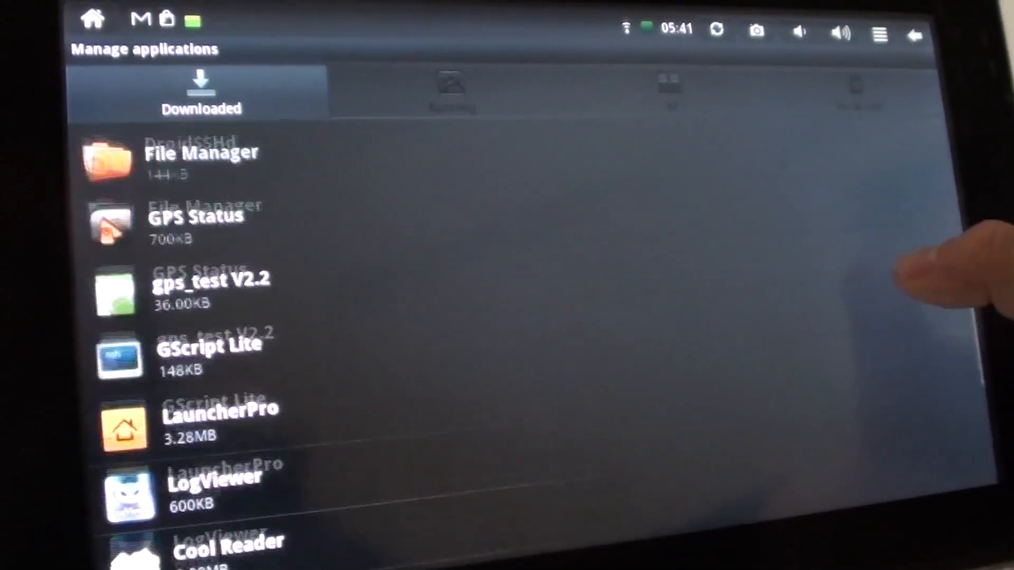
scroll(down, 3)
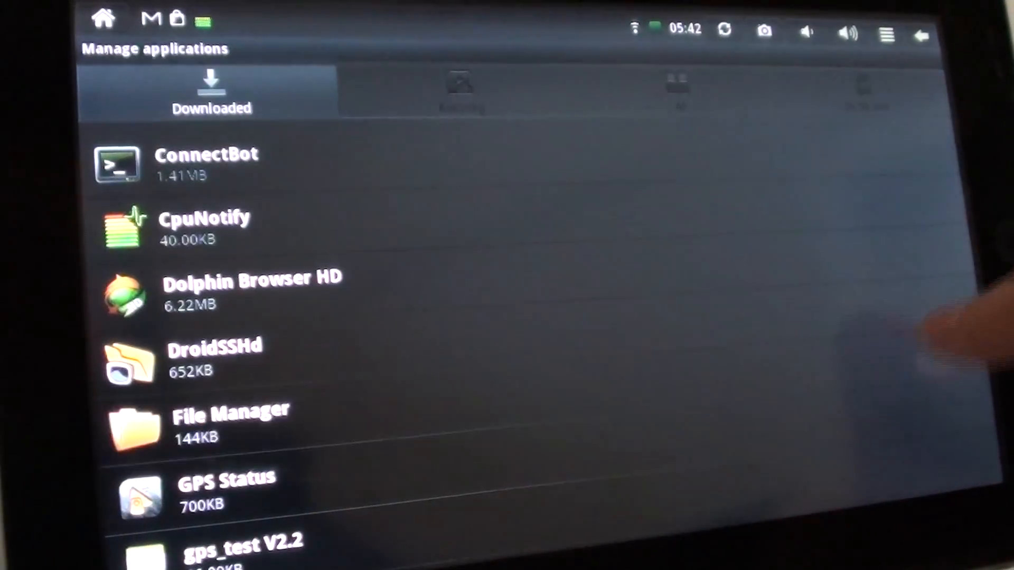
Open File Manager's Application info and tap Uninstall to get the confirmation prompt
click(230, 424)
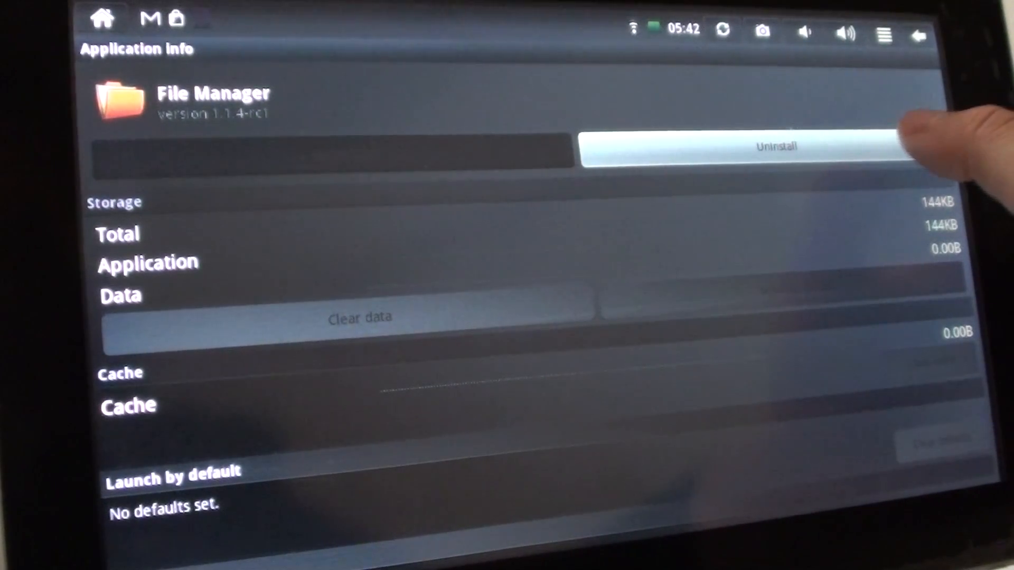
click(774, 147)
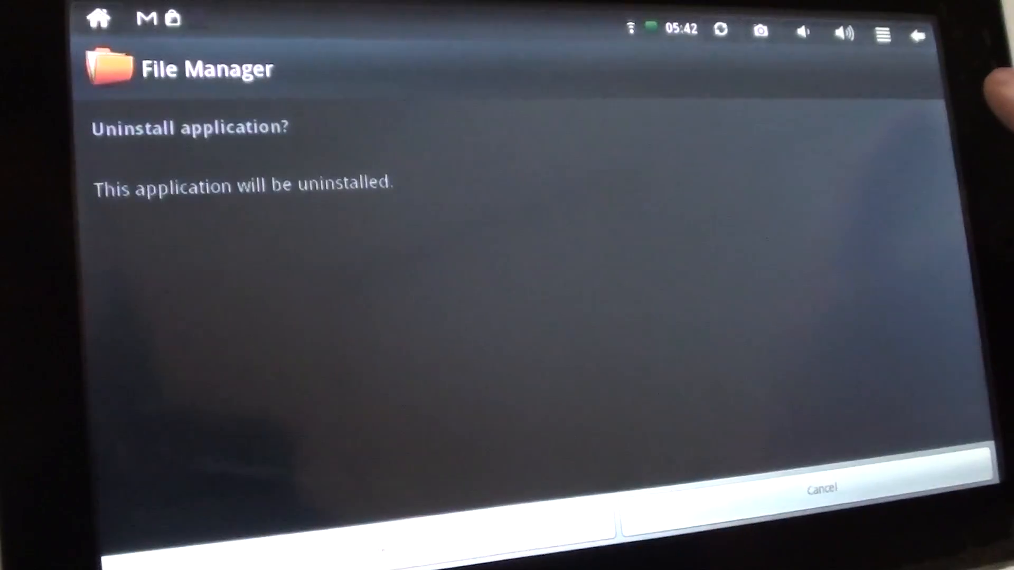